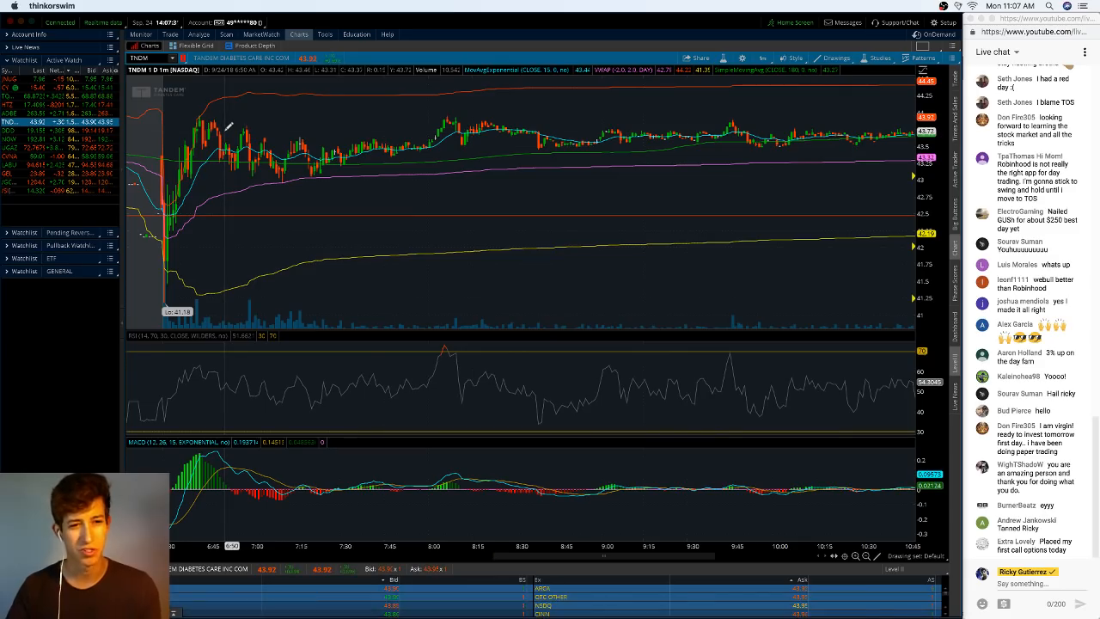
mouse_move(653, 150)
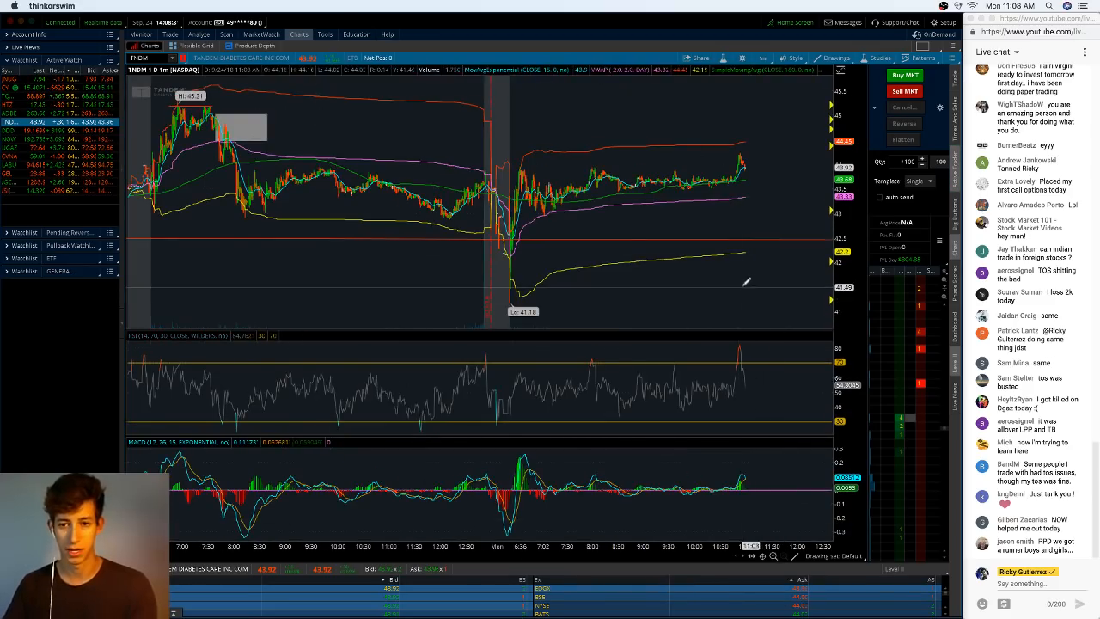
mouse_move(760, 169)
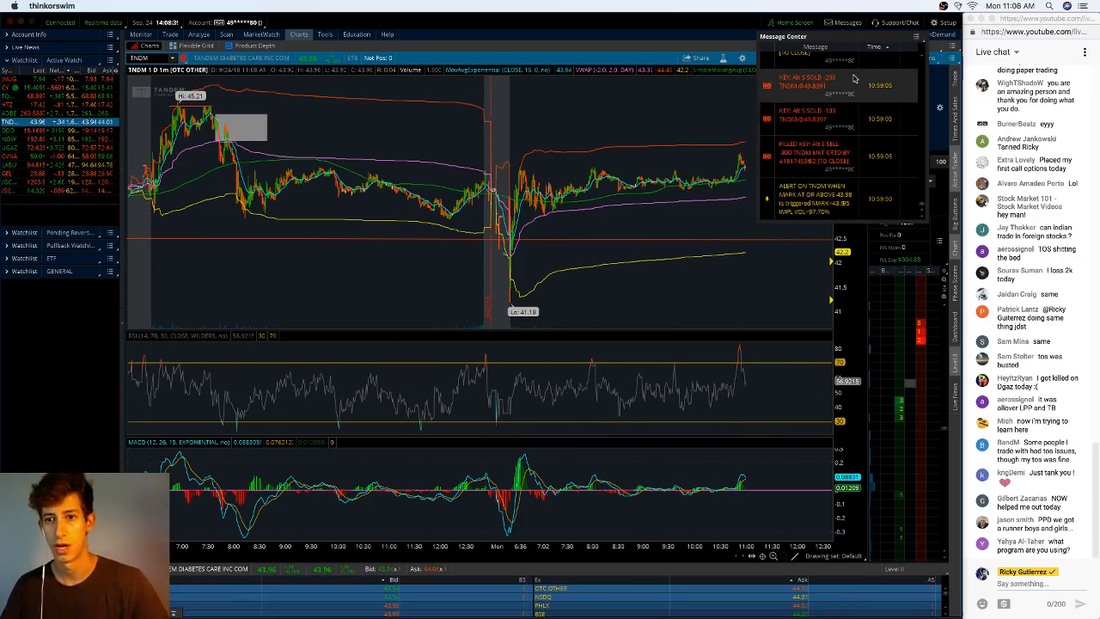
mouse_move(644, 112)
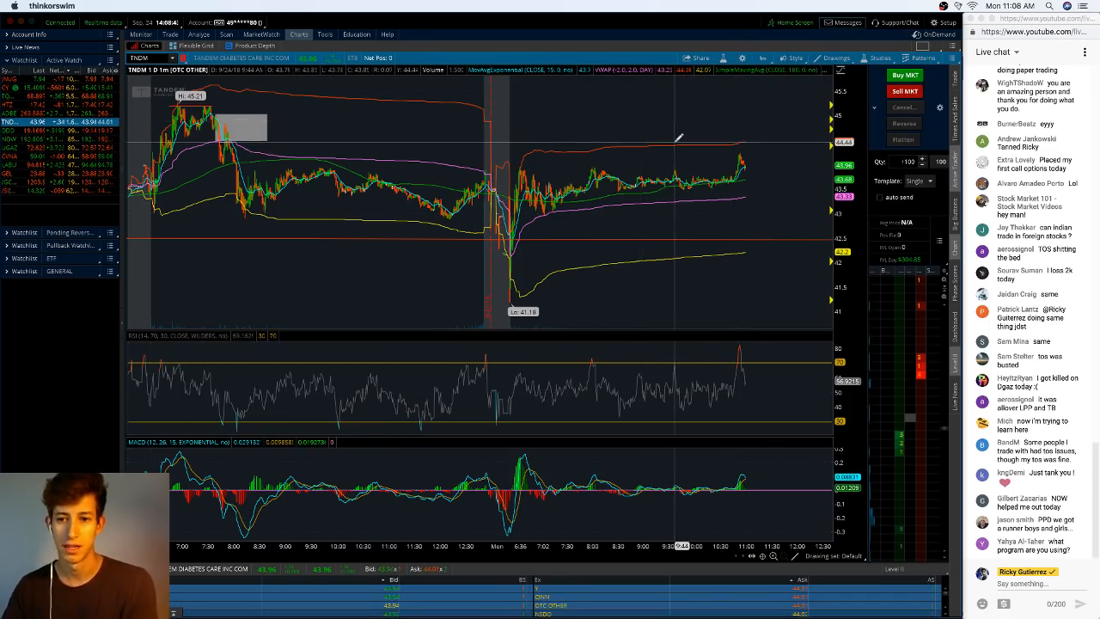
mouse_move(756, 163)
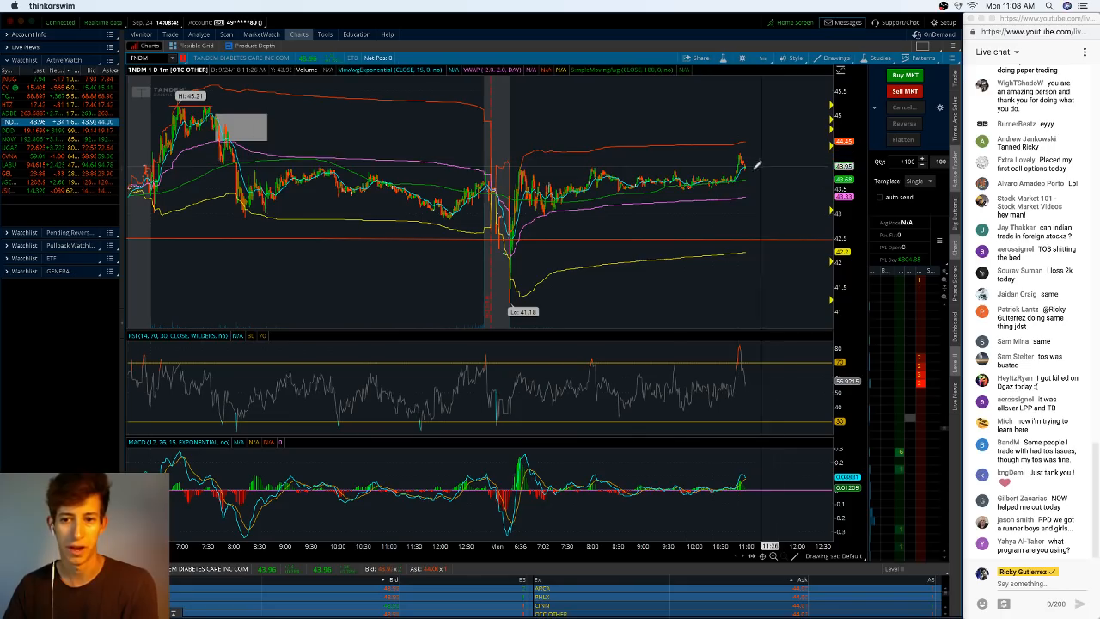
mouse_move(718, 180)
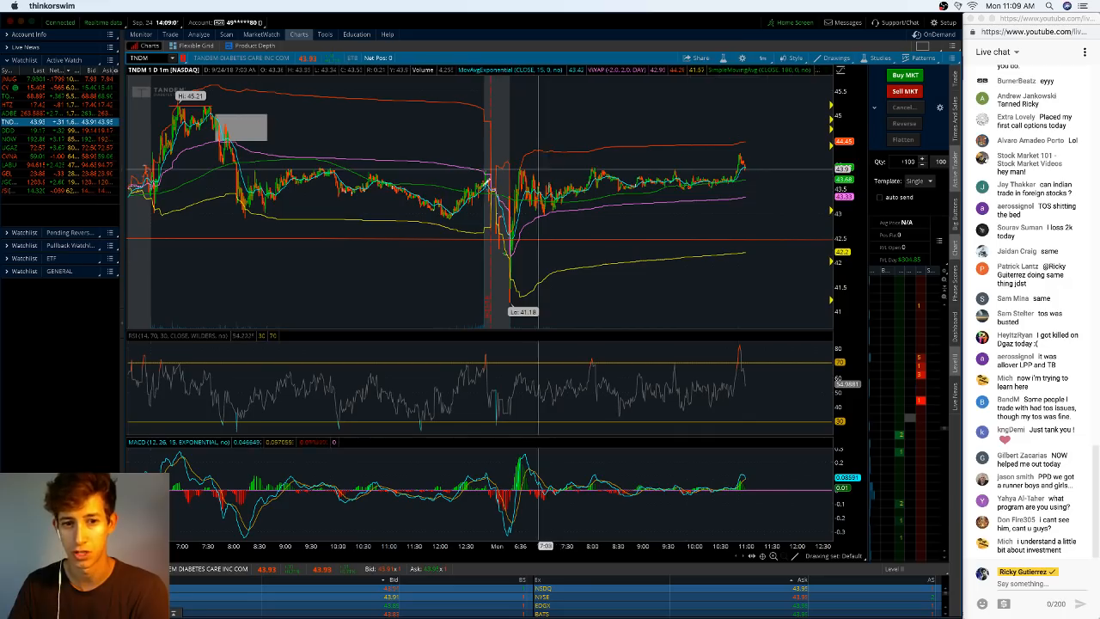
mouse_move(489, 189)
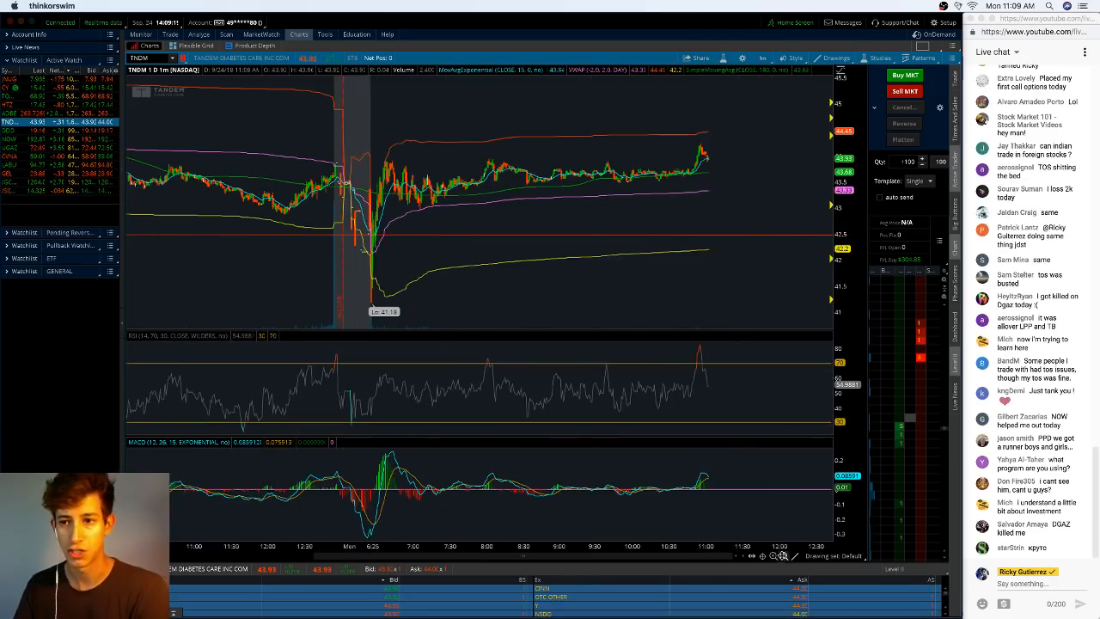
mouse_move(771, 524)
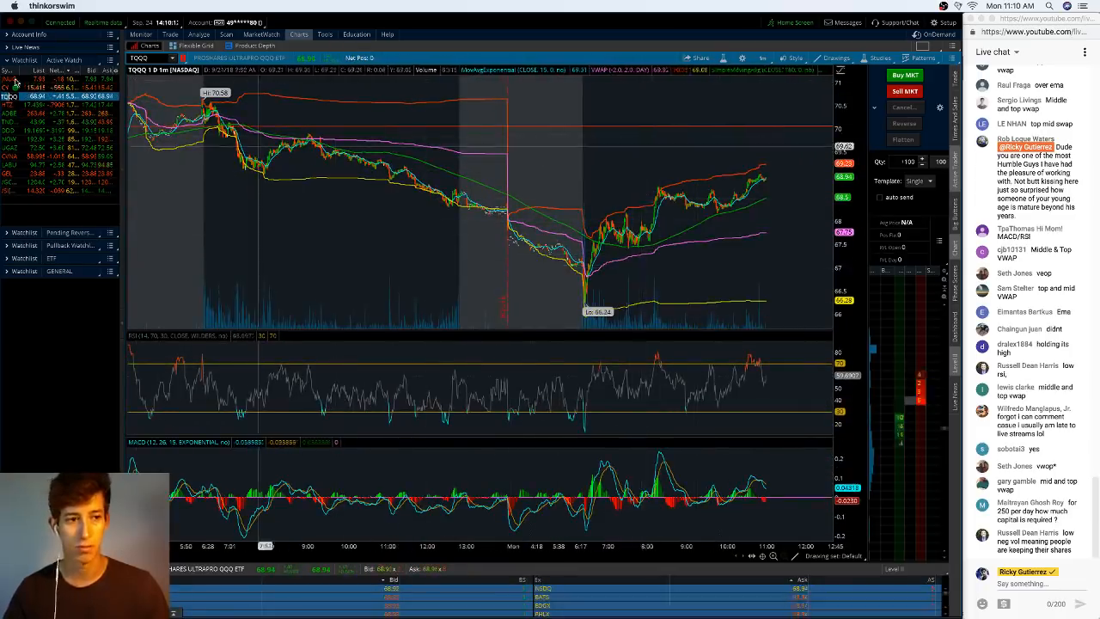
Reload the TNDM 1-minute chart from the Active Watch watchlist
click(13, 113)
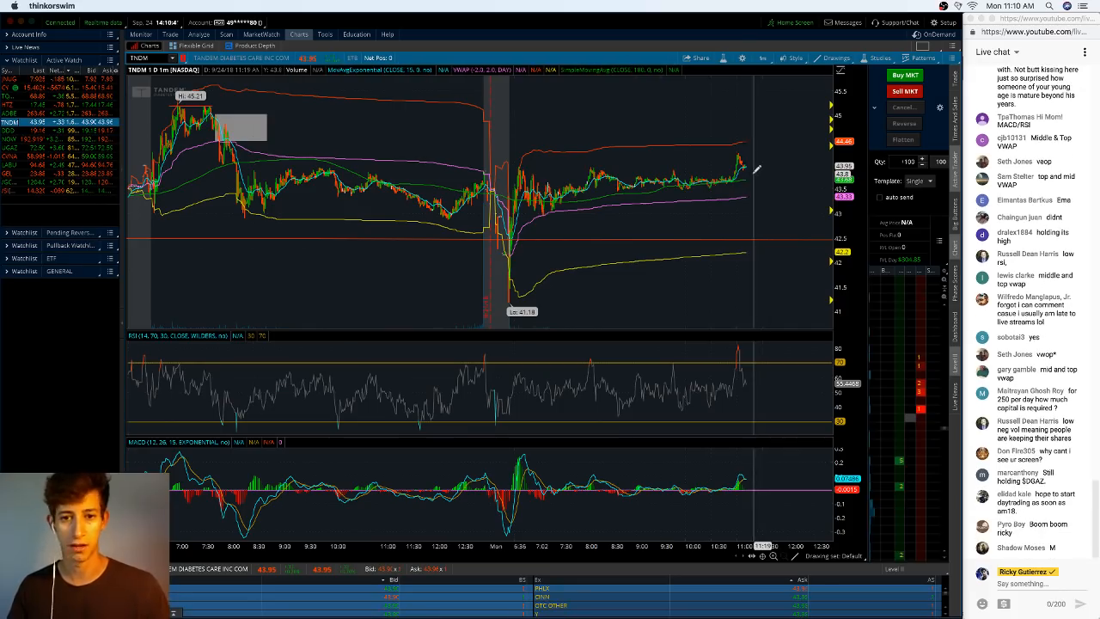
click(762, 58)
text(TOPS)
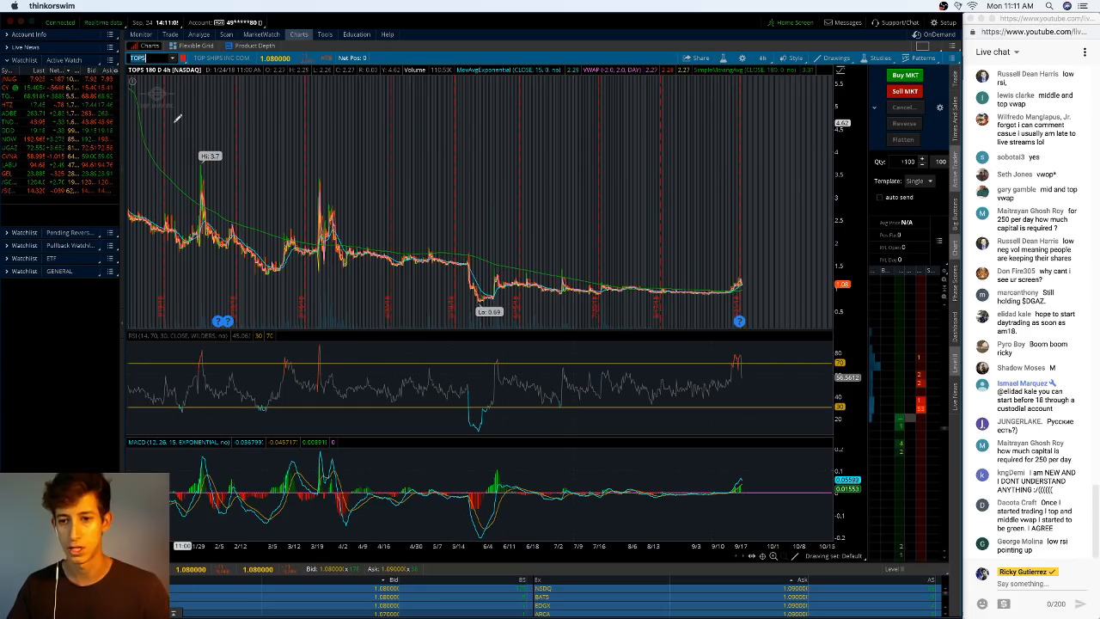
mouse_move(427, 304)
text(HMNY)
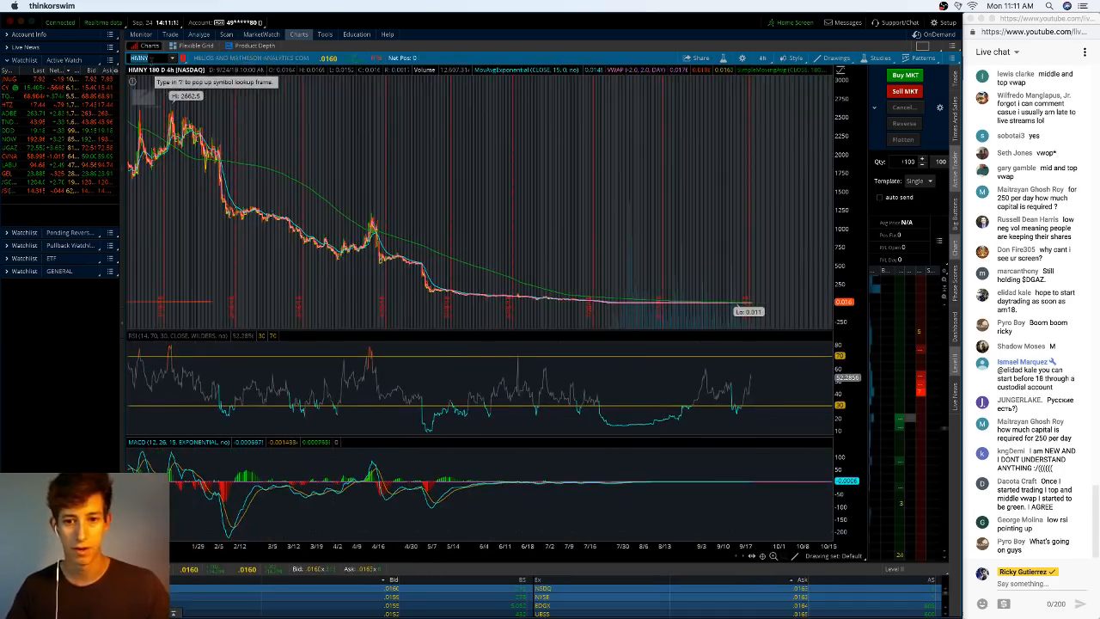
mouse_move(476, 245)
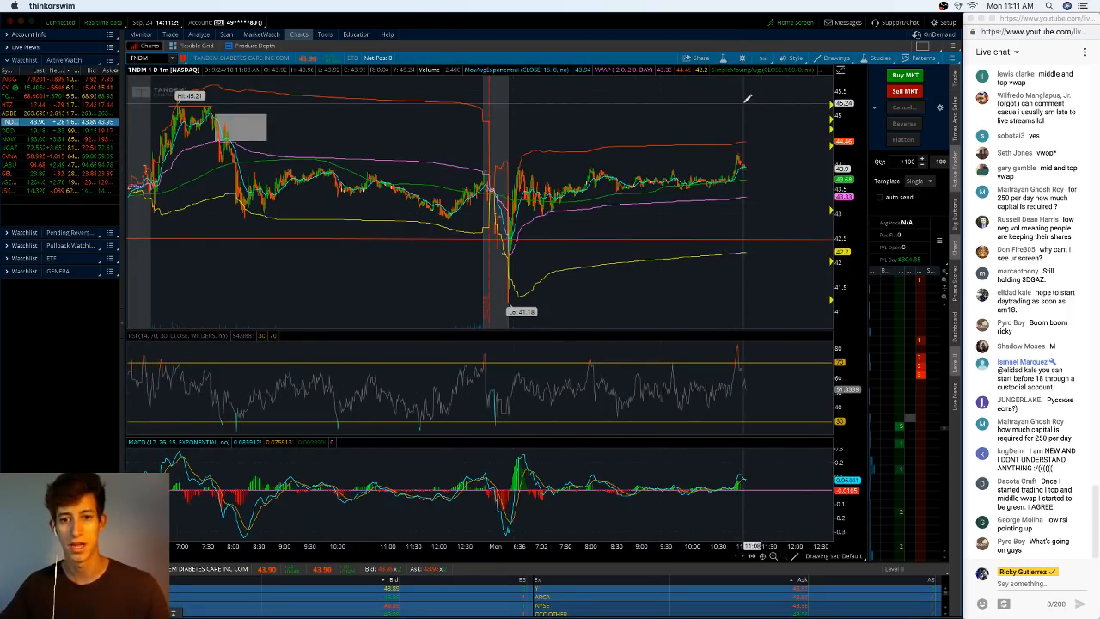
mouse_move(678, 180)
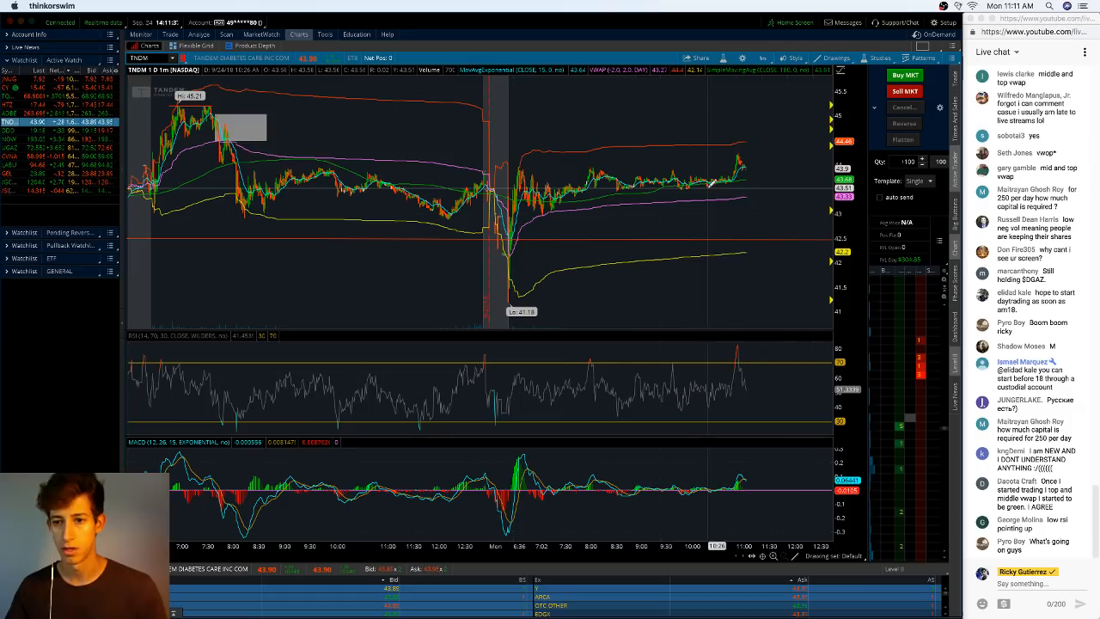
mouse_move(700, 181)
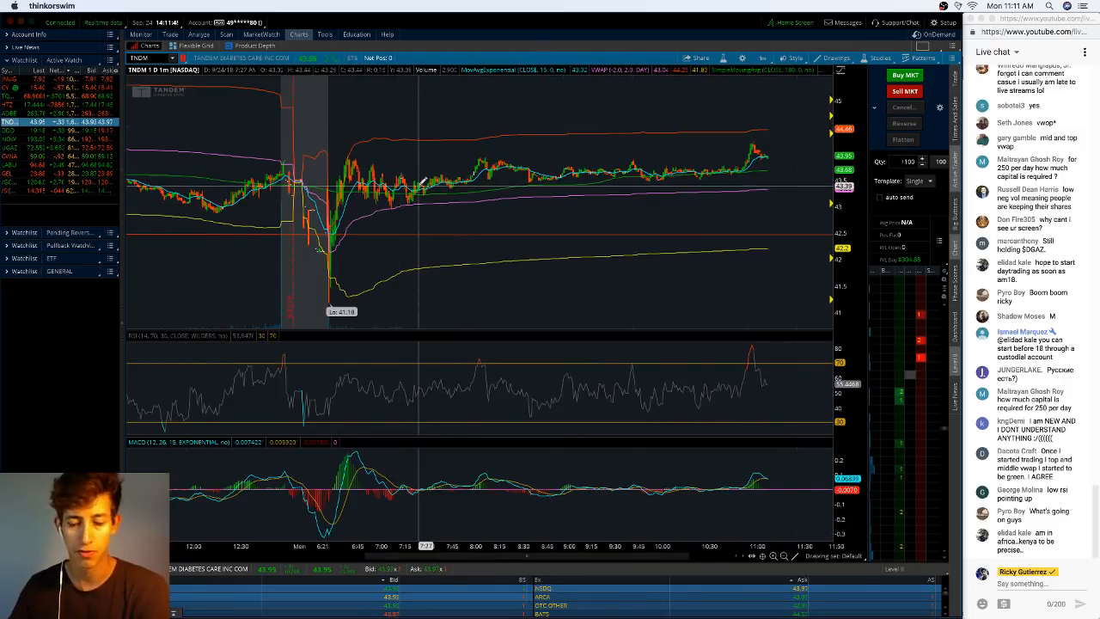
mouse_move(574, 144)
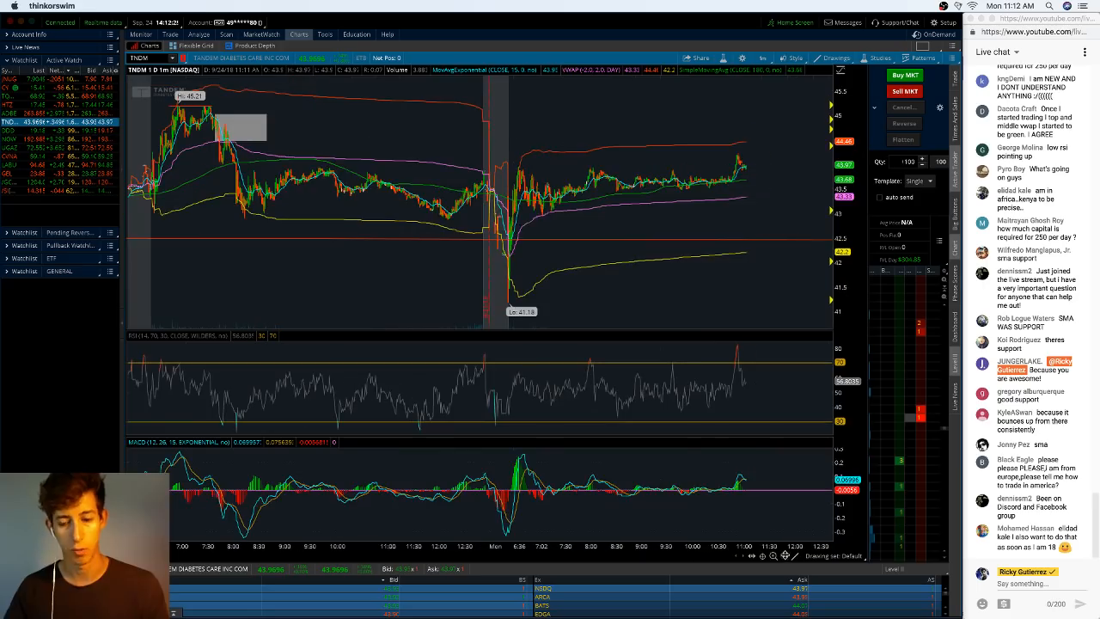
mouse_move(685, 268)
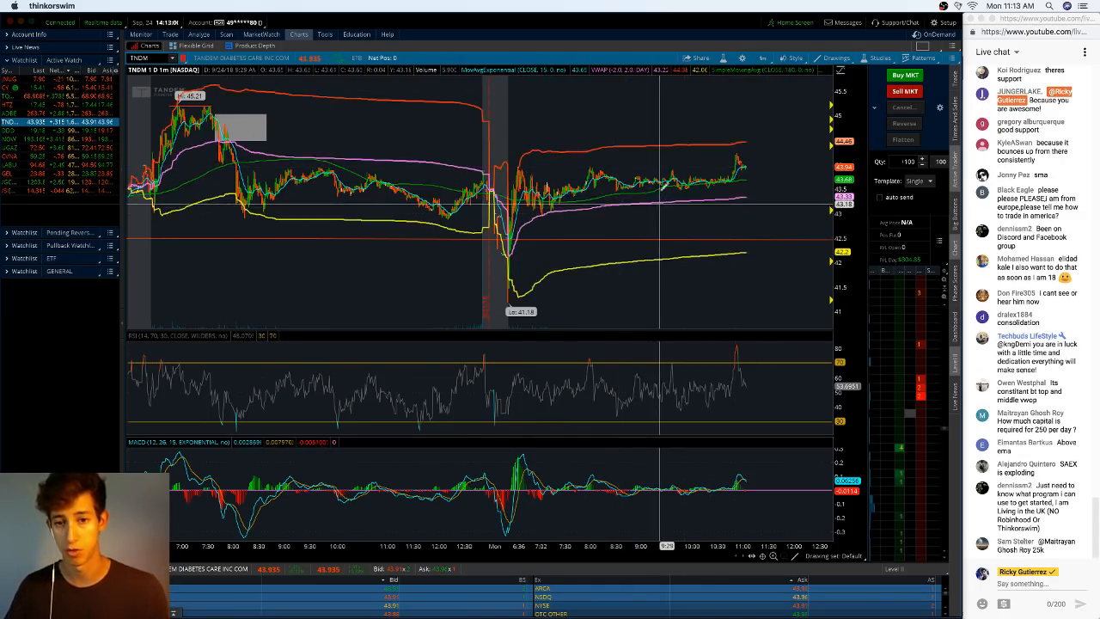
mouse_move(743, 180)
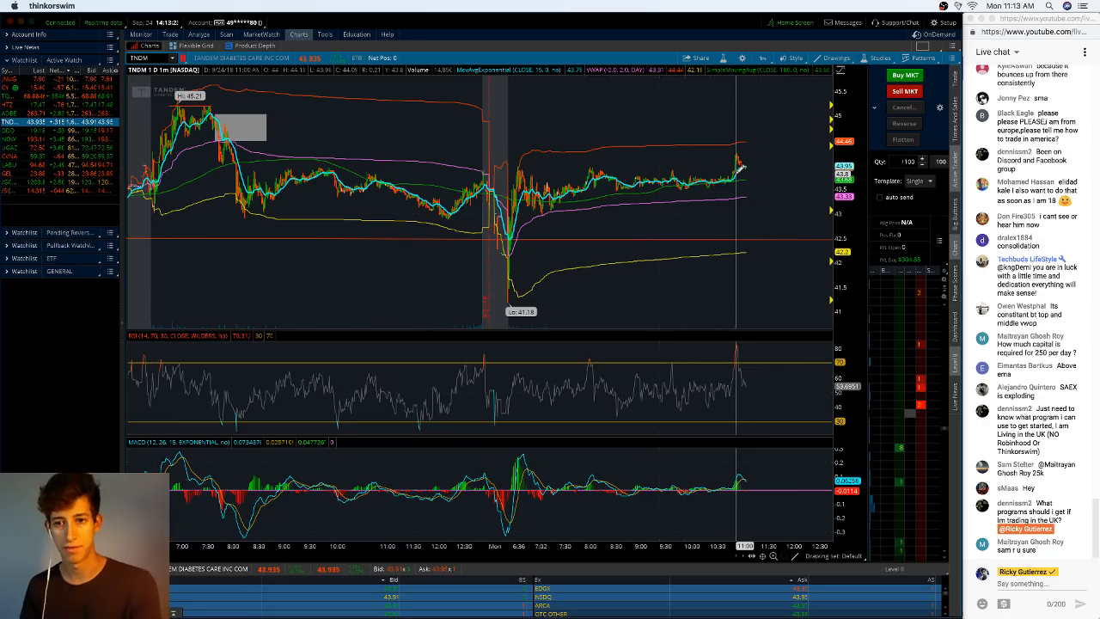
scroll(down, 3)
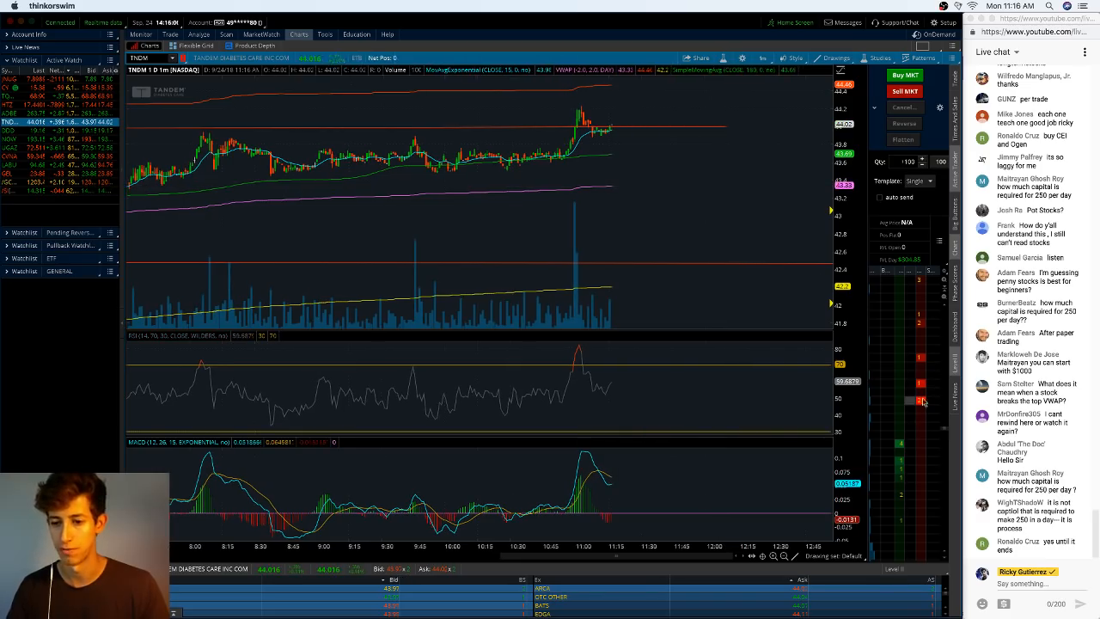
mouse_move(636, 176)
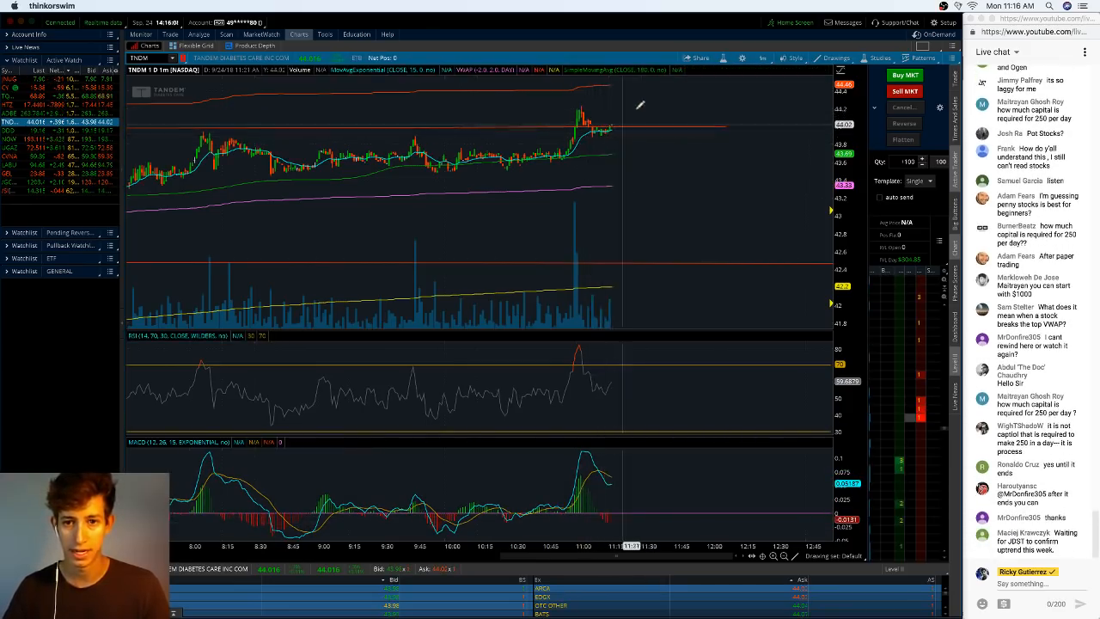
mouse_move(614, 116)
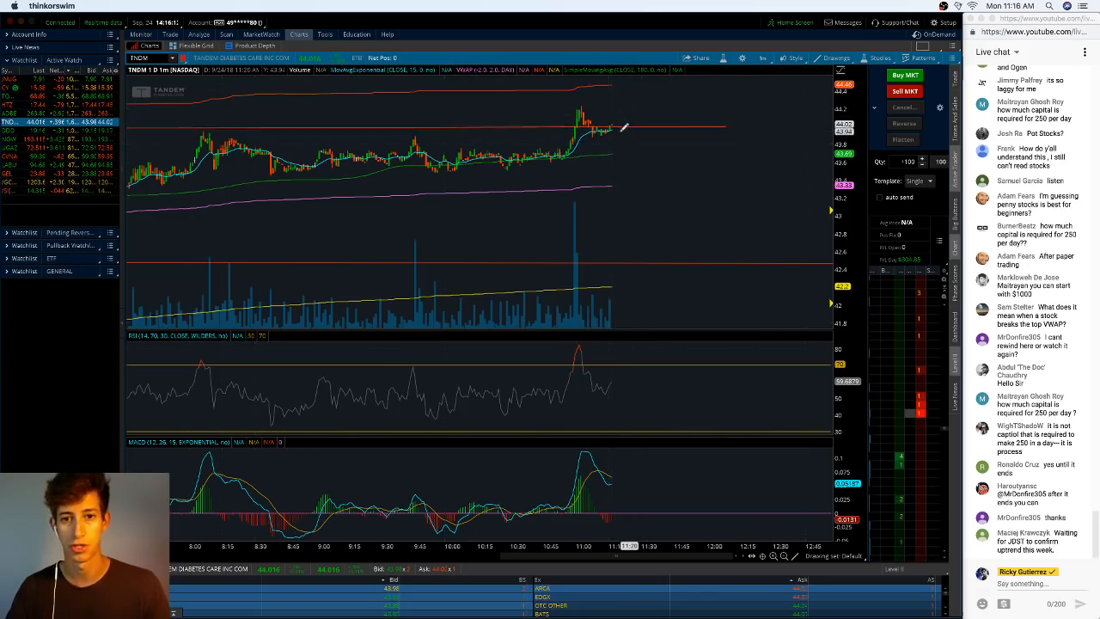
mouse_move(619, 131)
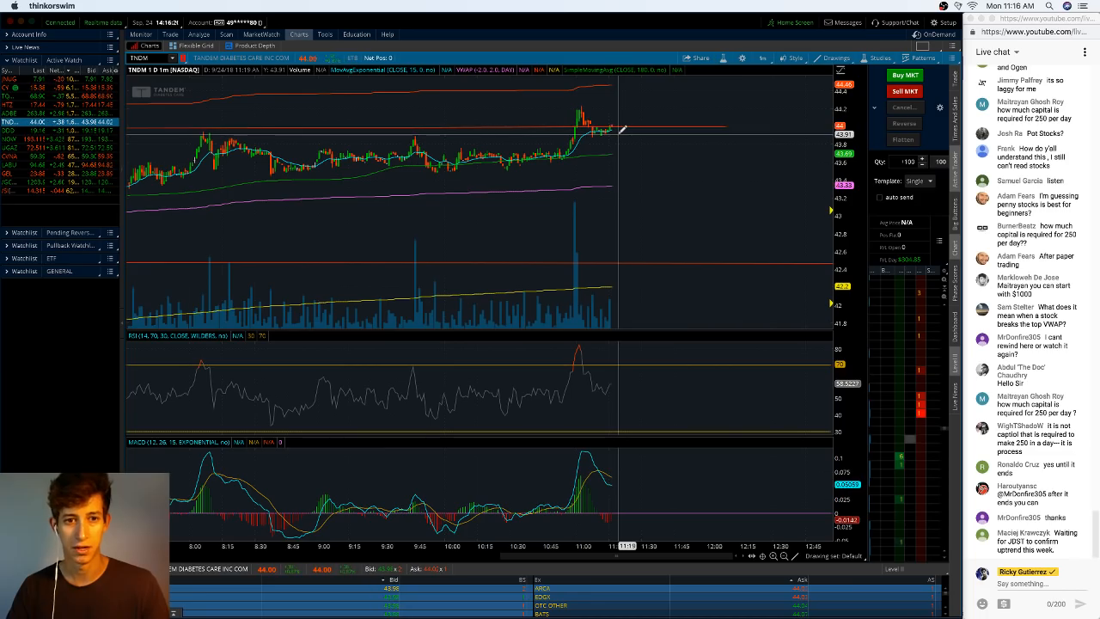
mouse_move(399, 98)
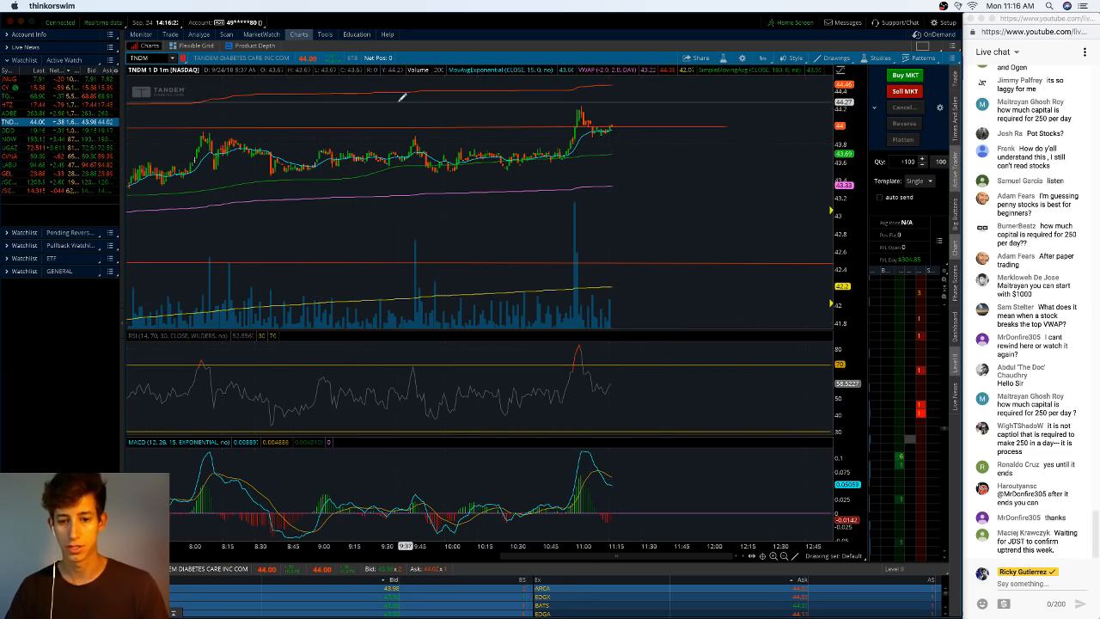